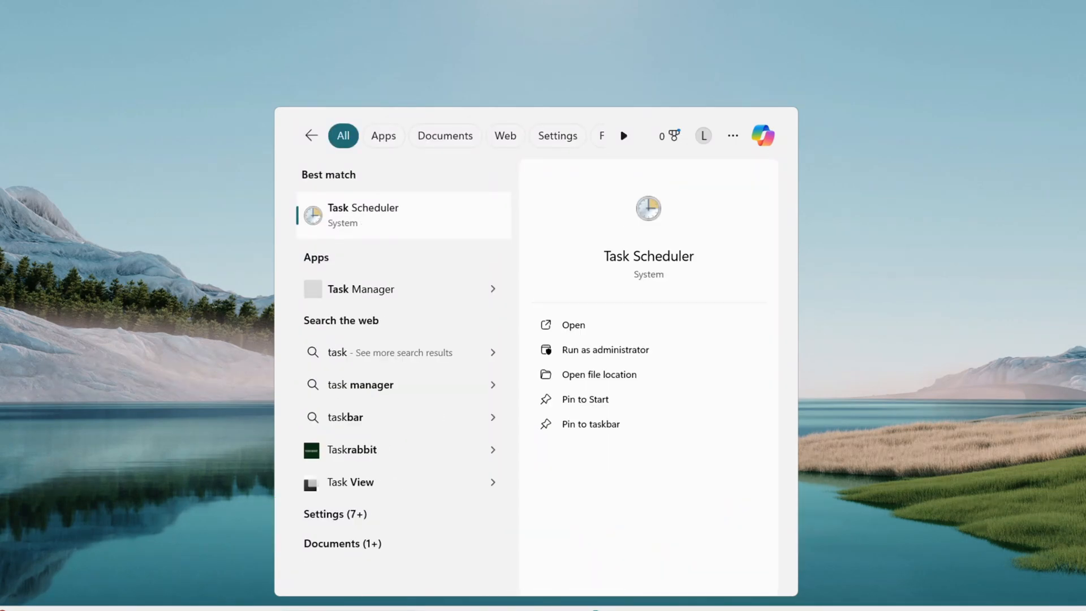
Search Windows for 'task s' and launch Task Scheduler from Best match.
text(s)
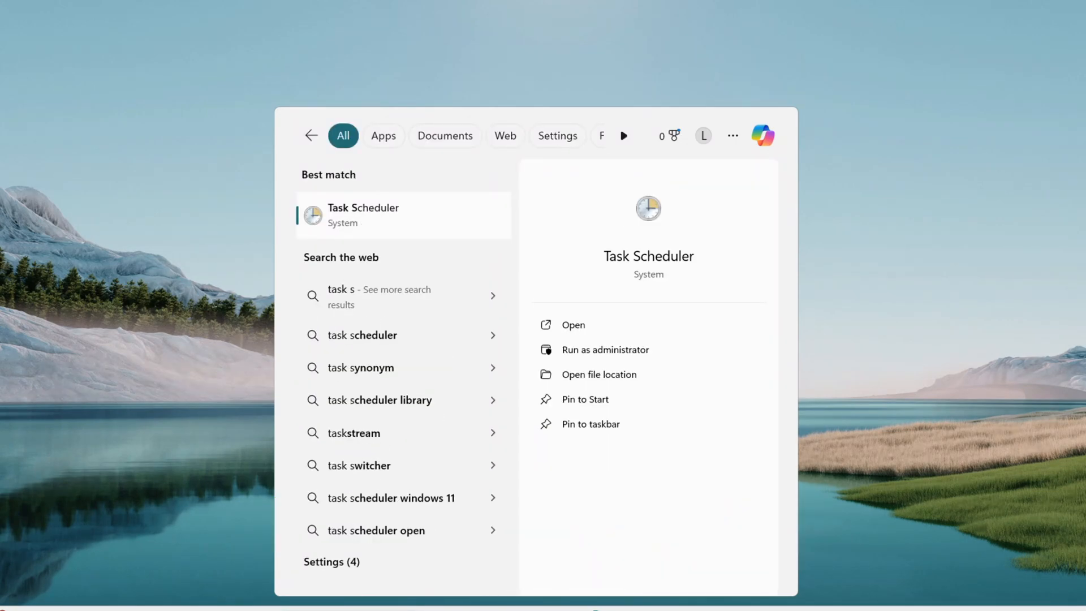
click(572, 324)
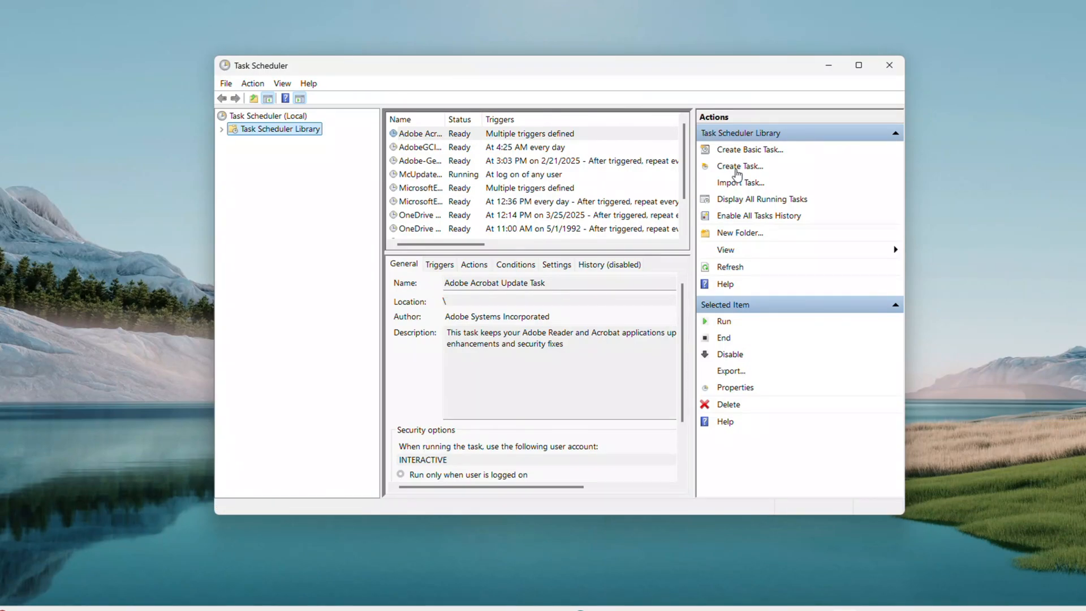
Create a task named 'command example', configured for Windows 10, and go to Triggers.
click(740, 165)
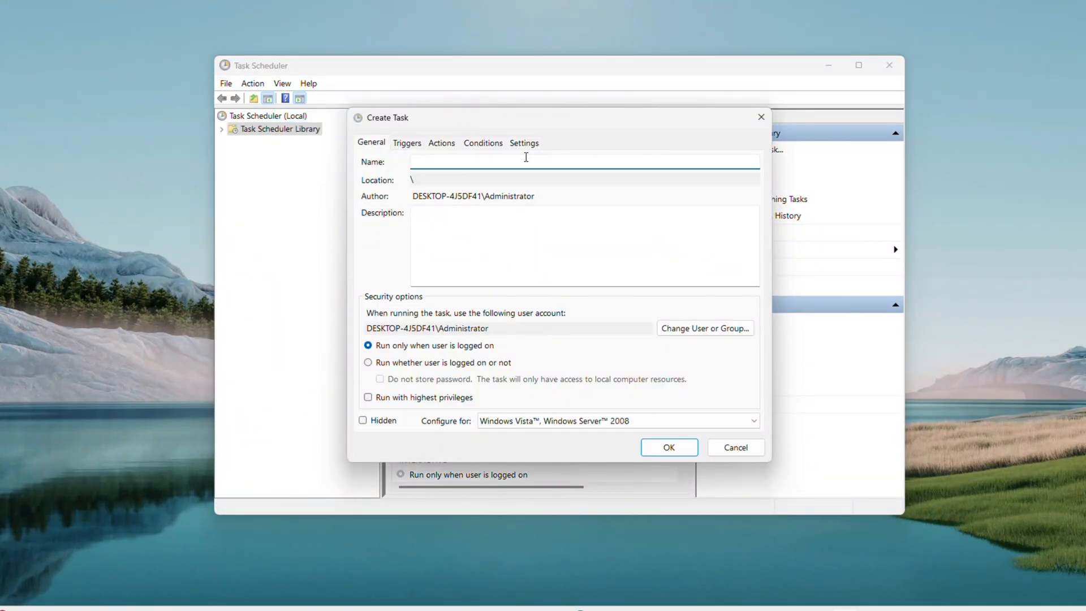
text(command examp)
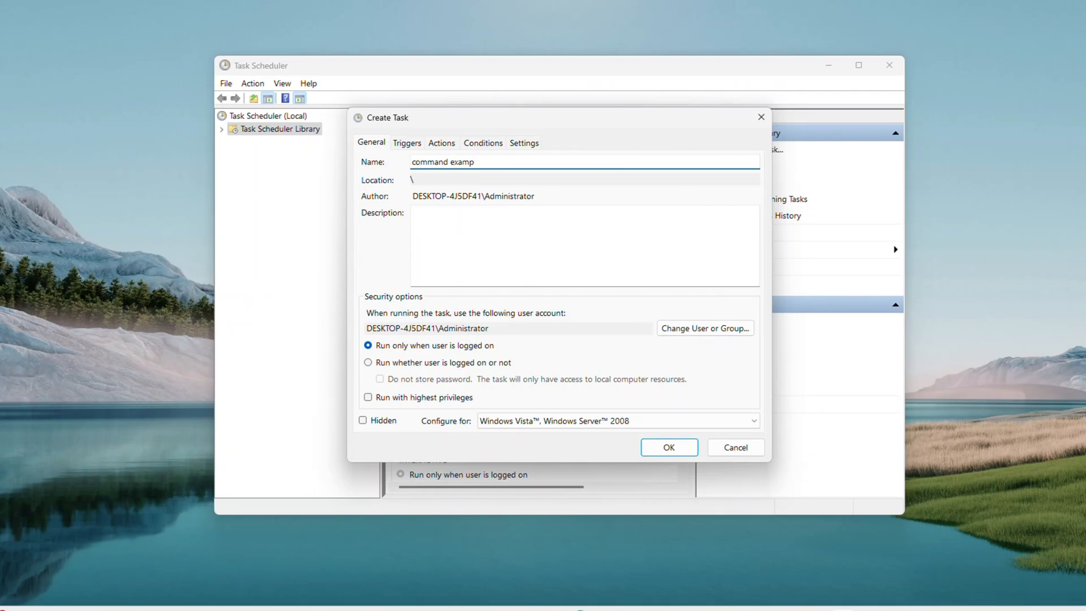
text(le)
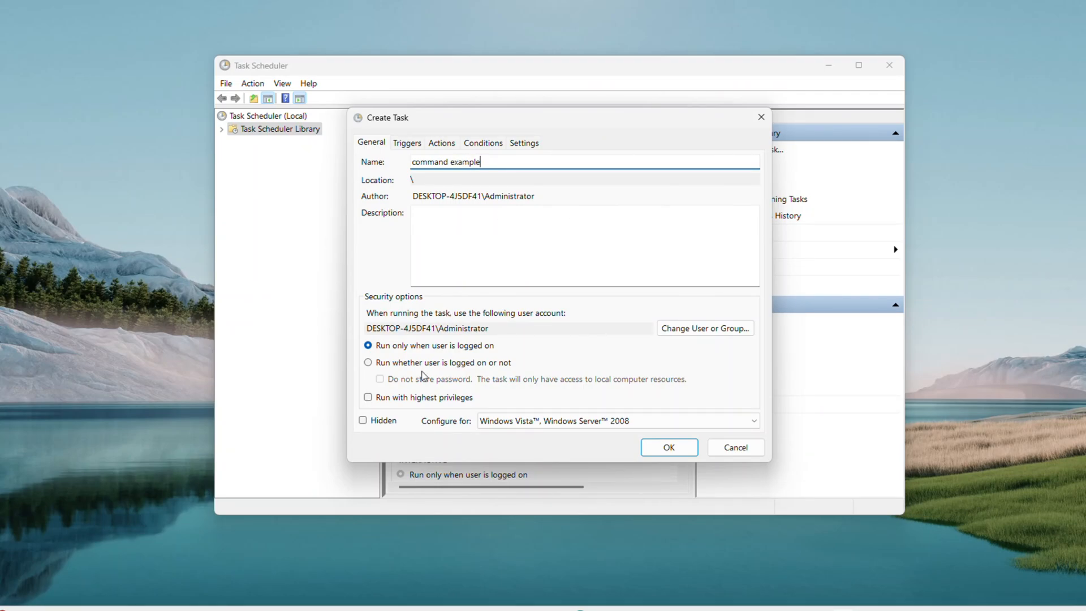
mouse_move(721, 435)
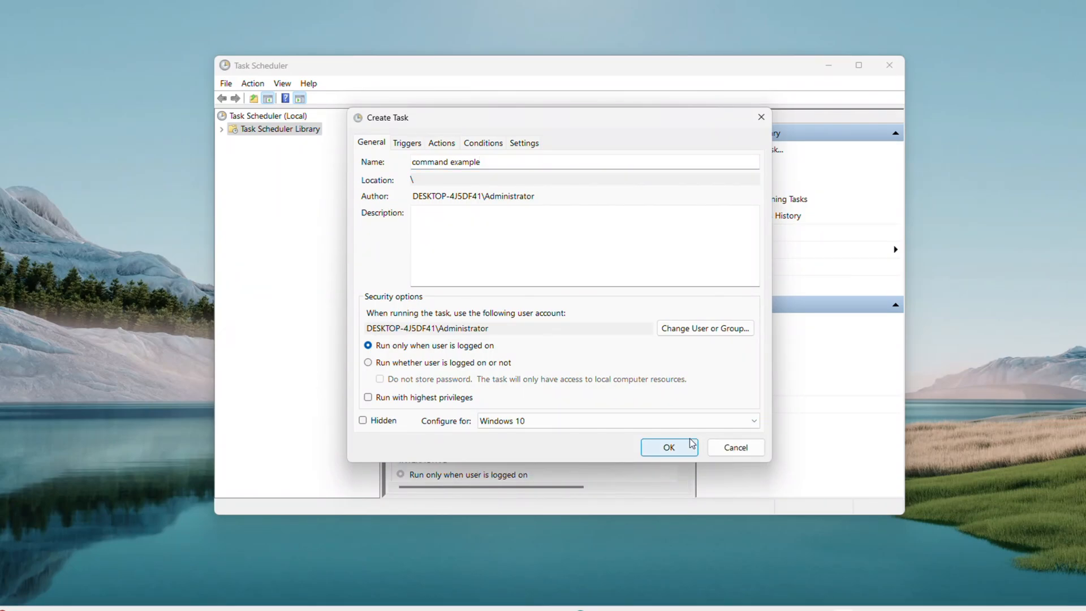
mouse_move(441, 359)
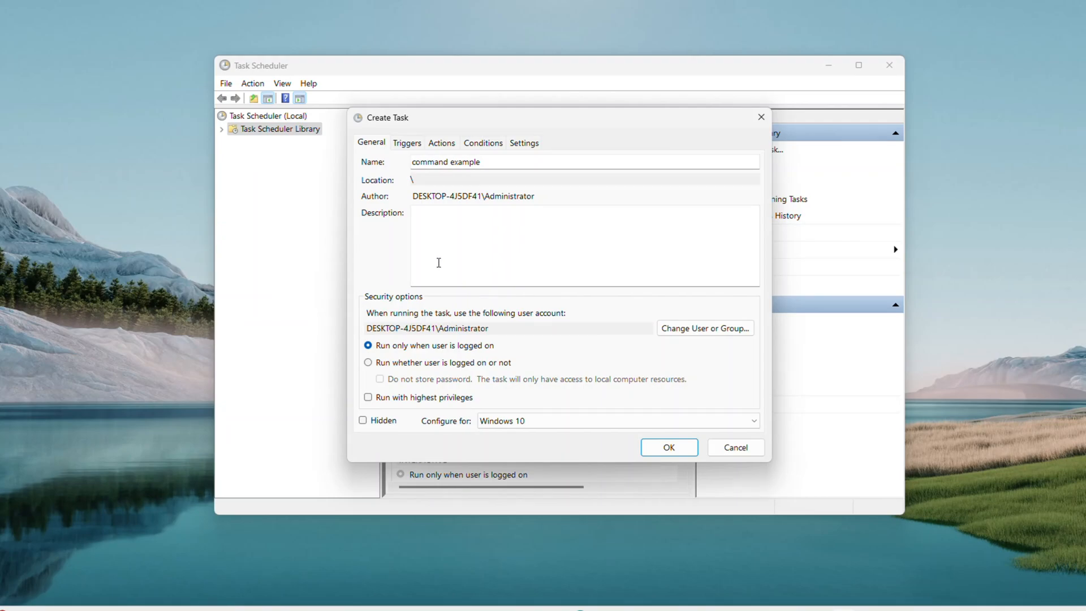
click(406, 143)
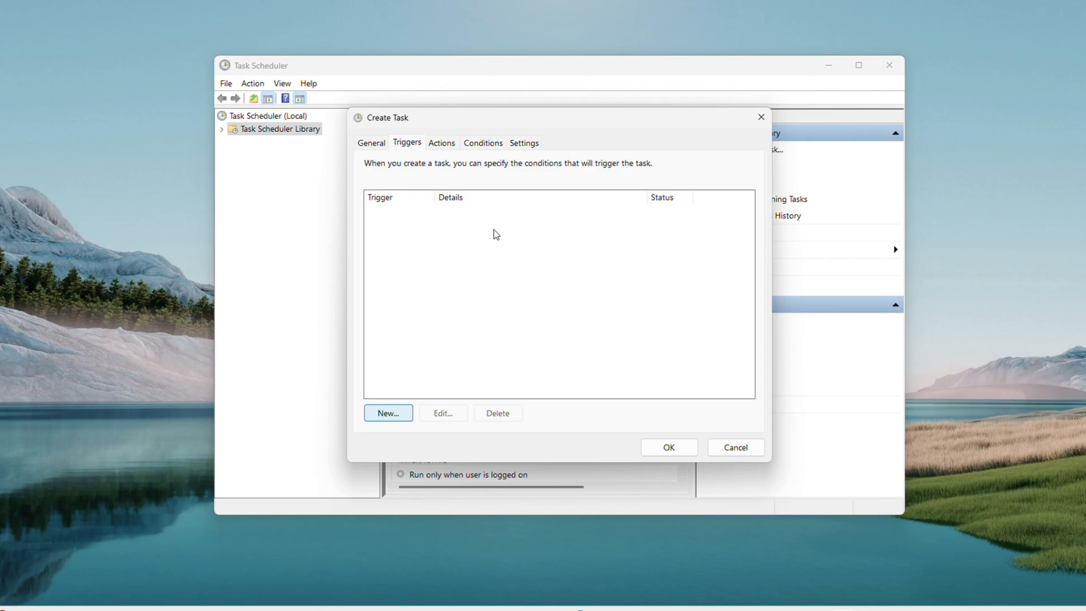
Add a new trigger that begins the task At startup.
click(387, 413)
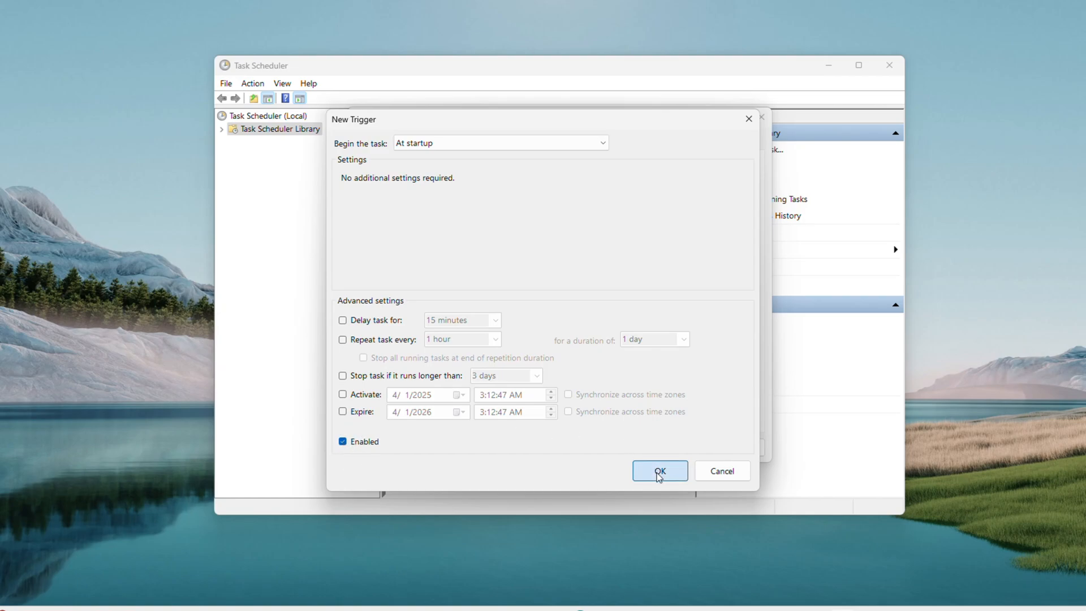
click(659, 472)
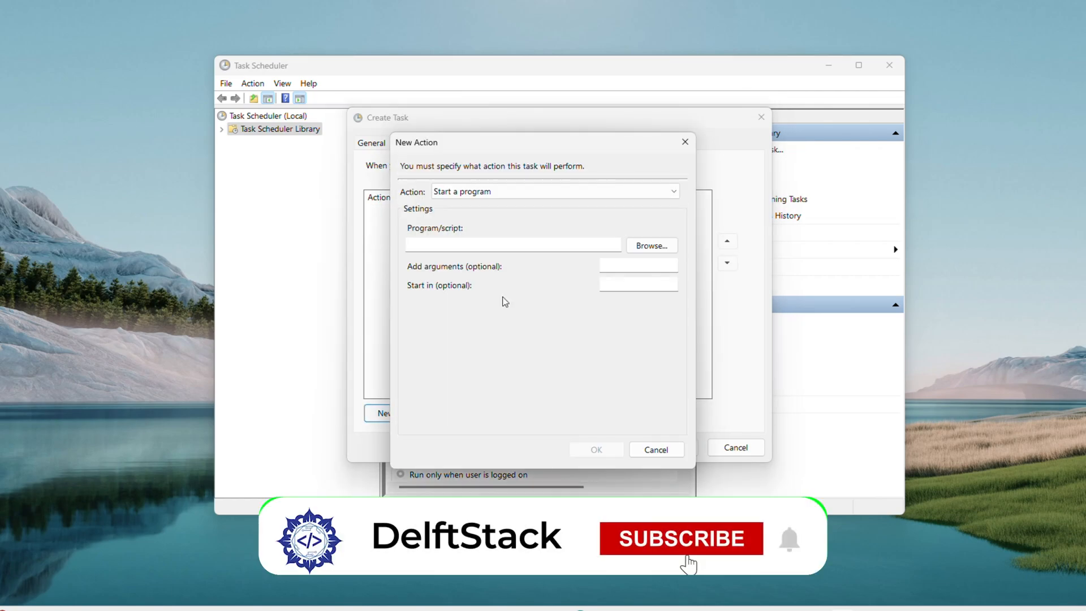
Add a cmd.exe program action, enable Run with highest privileges, and save the task.
click(513, 244)
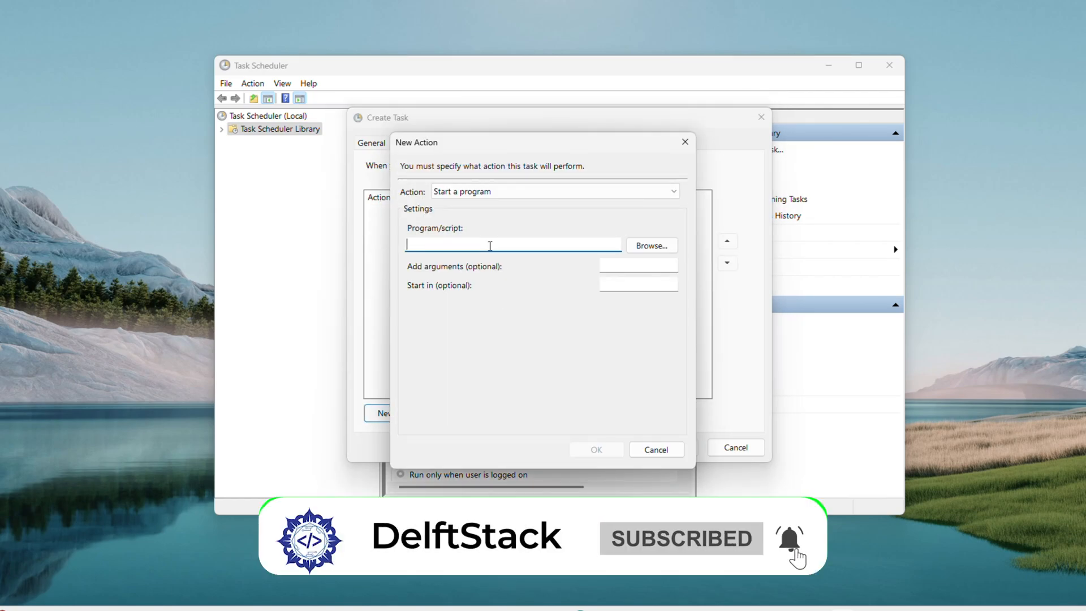
text(cmd.exe)
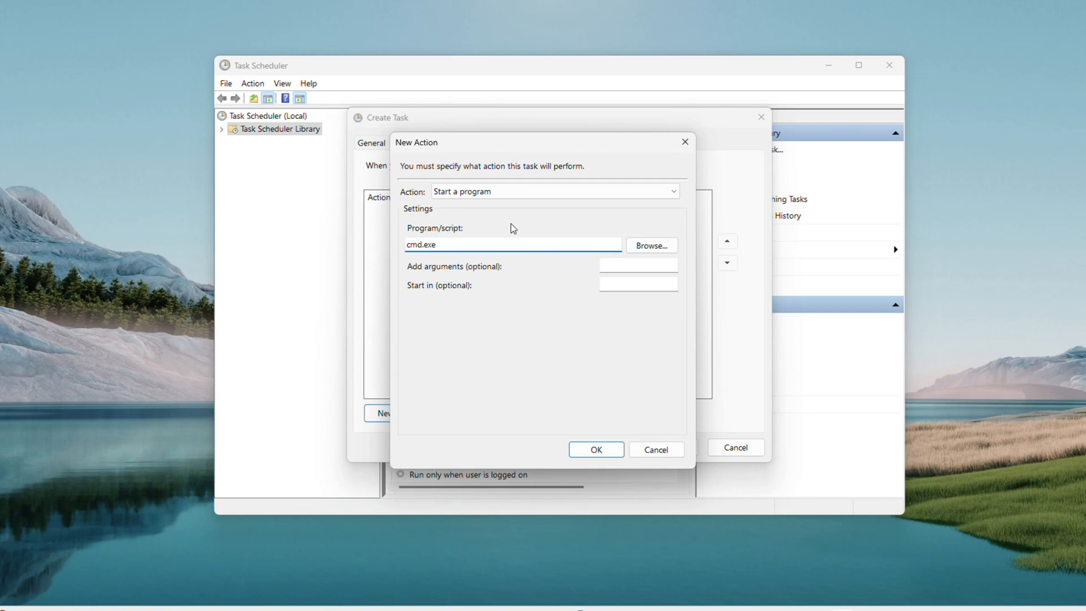
mouse_move(453, 284)
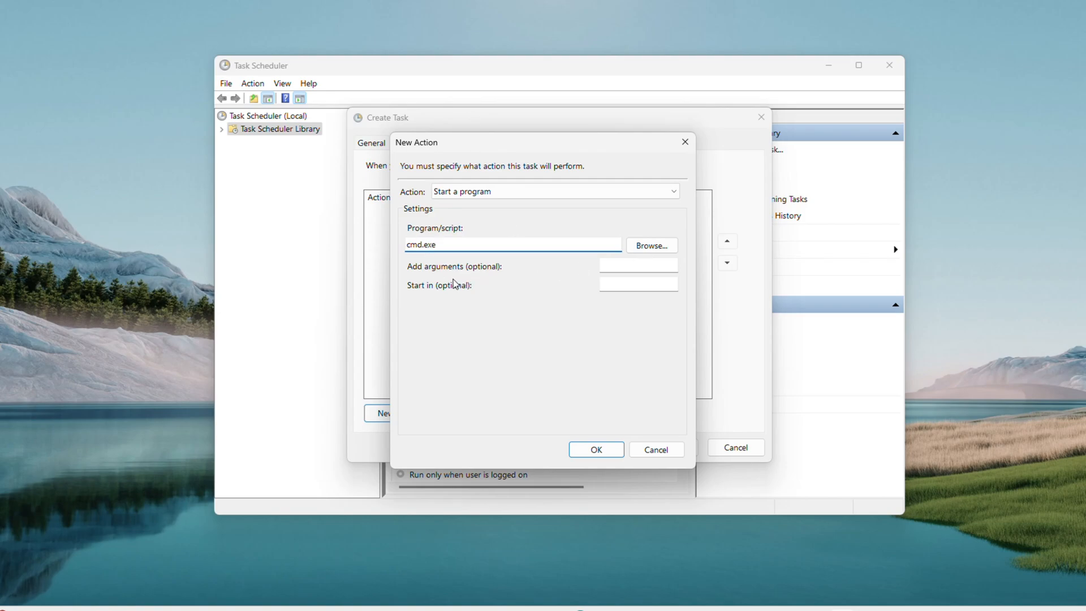
mouse_move(651, 270)
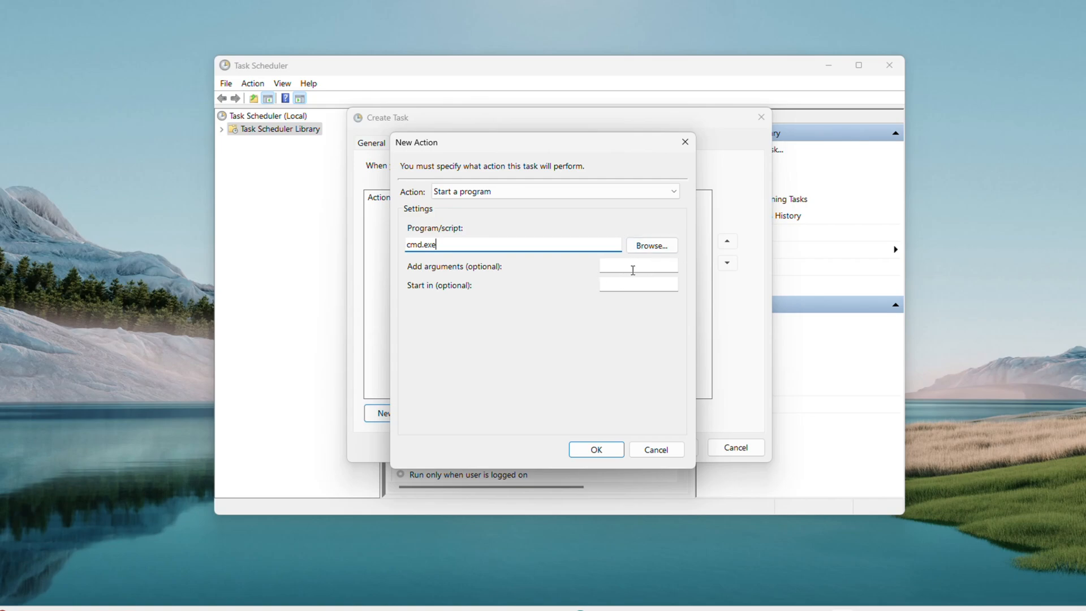
mouse_move(690, 276)
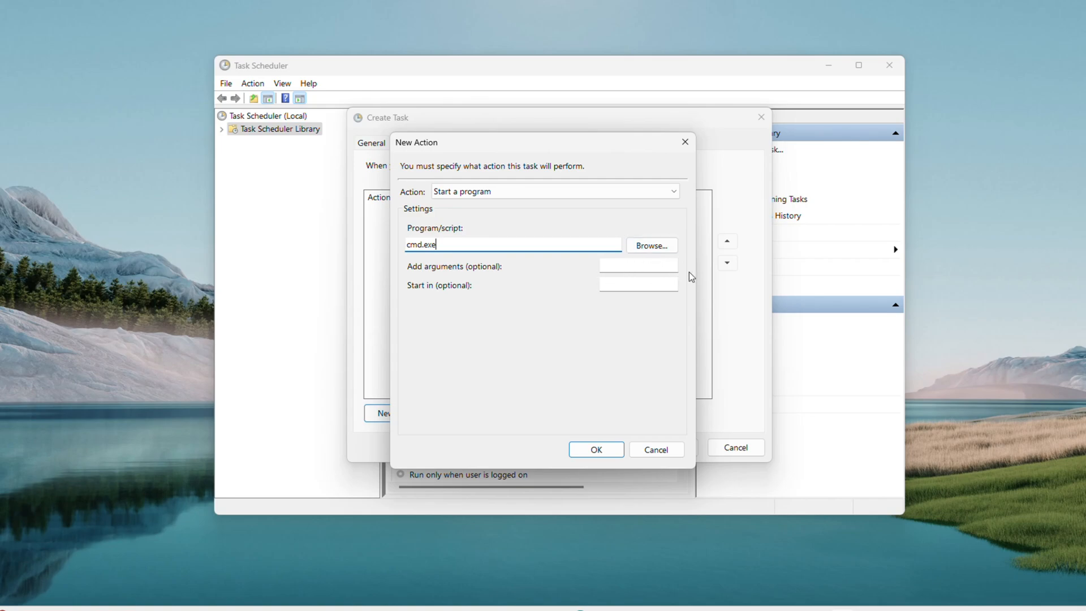
mouse_move(636, 261)
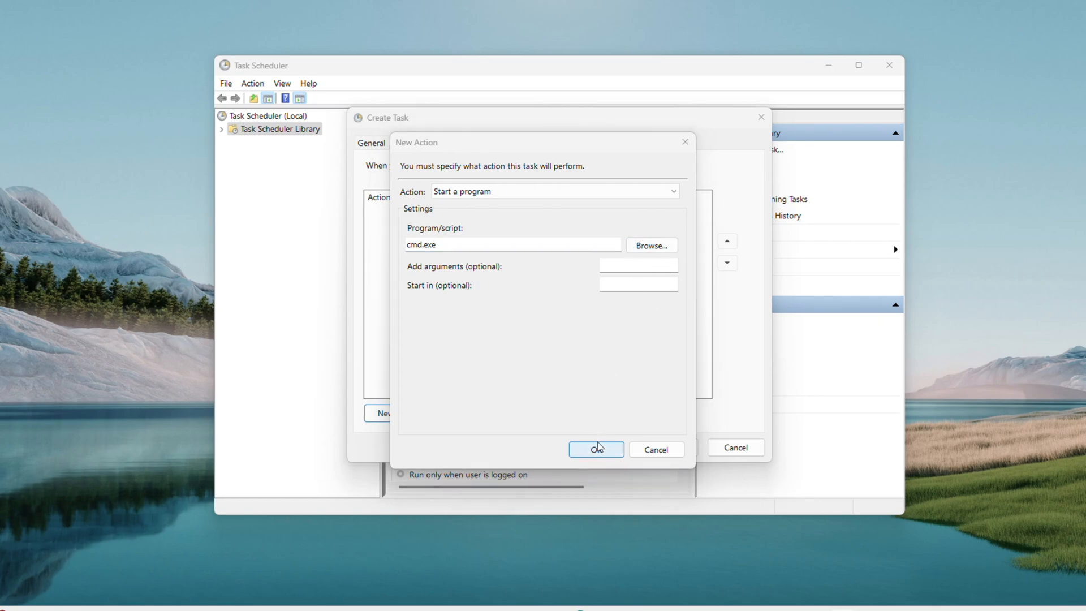
click(596, 449)
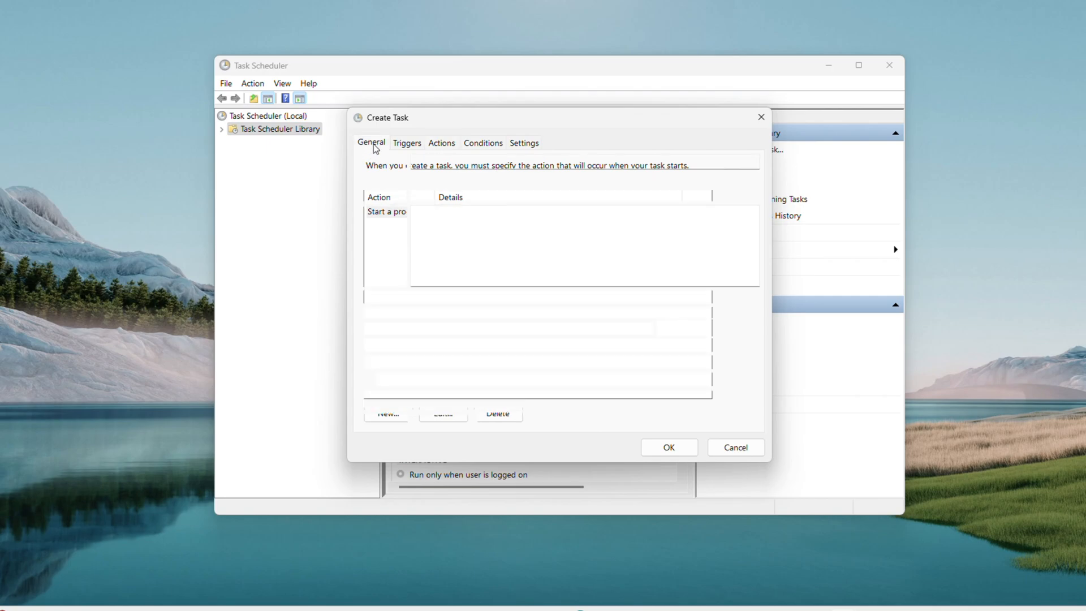
click(371, 143)
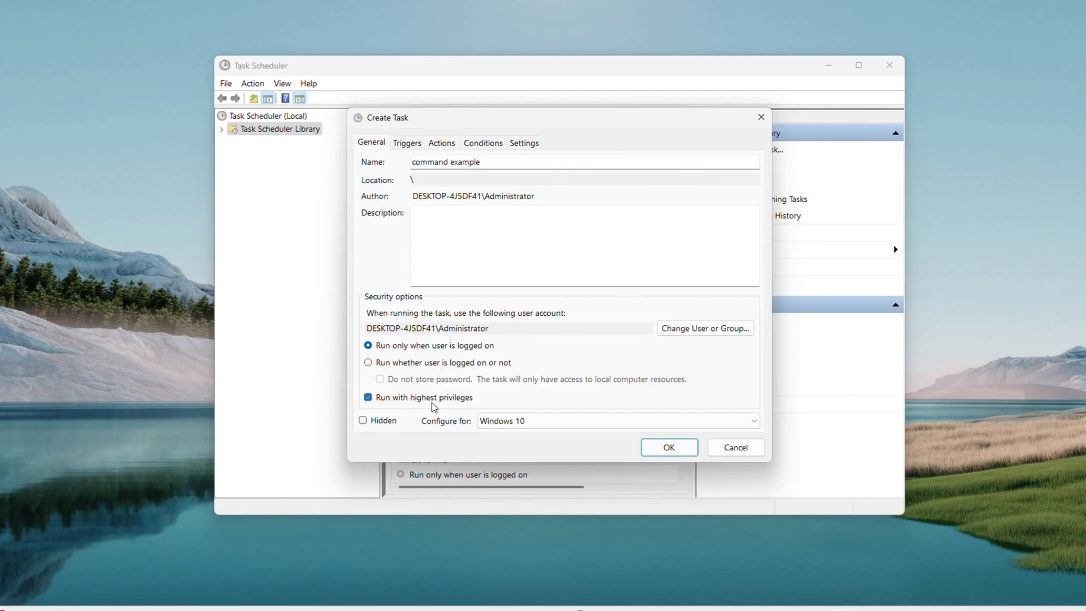
mouse_move(575, 406)
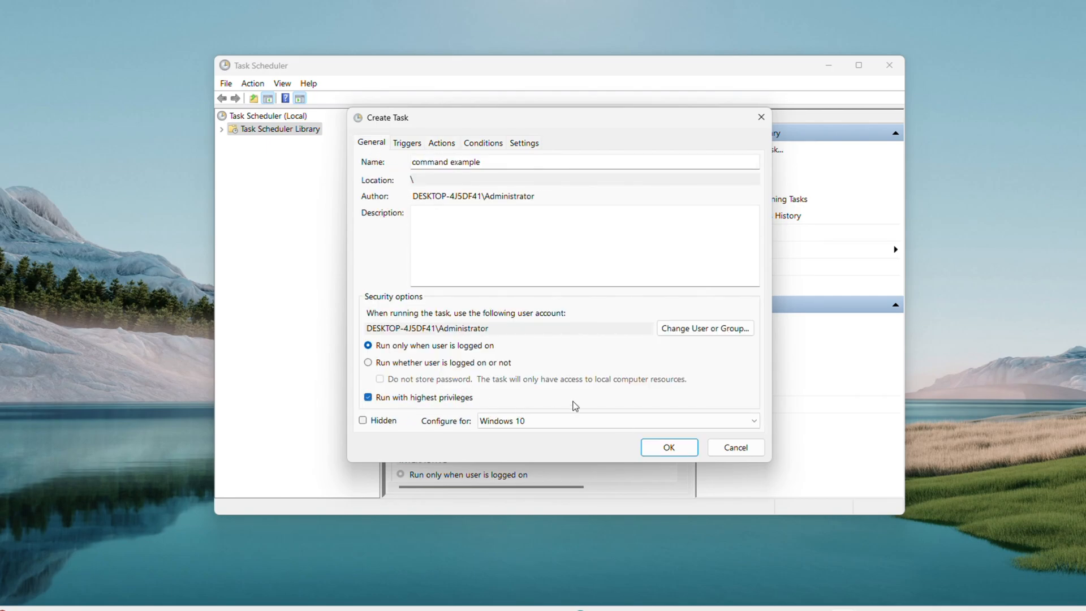
click(667, 447)
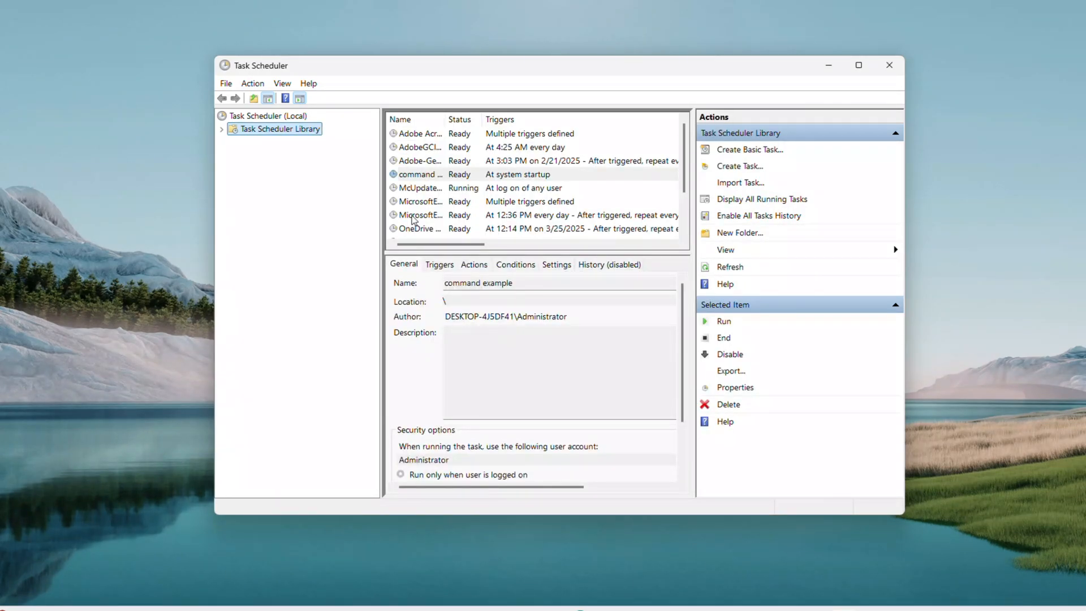
mouse_move(740, 182)
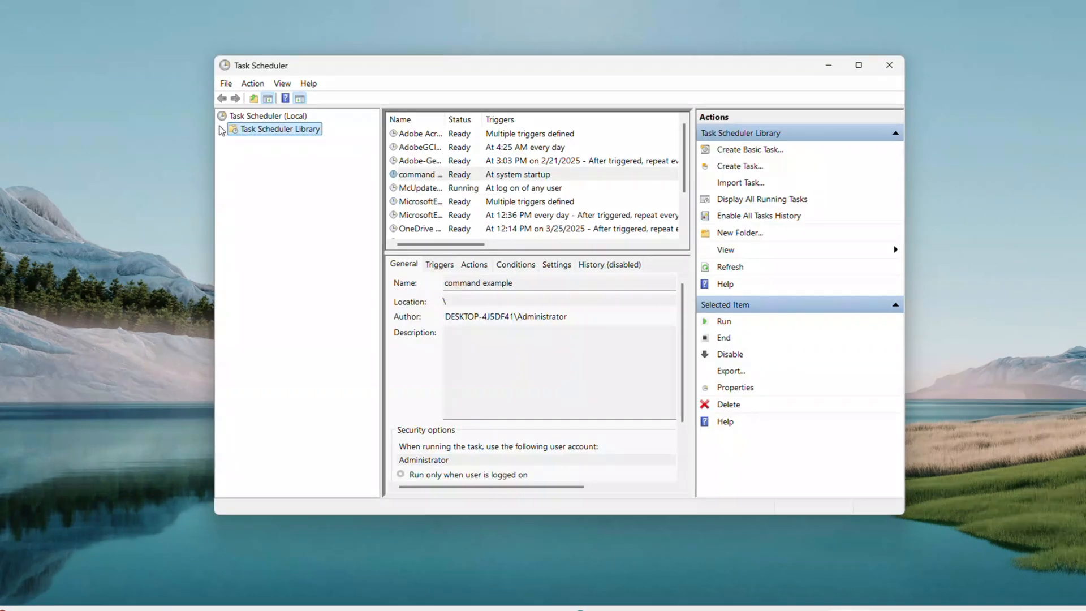
Expand Task Scheduler Library and double-click 'command example' to open its Properties.
click(222, 129)
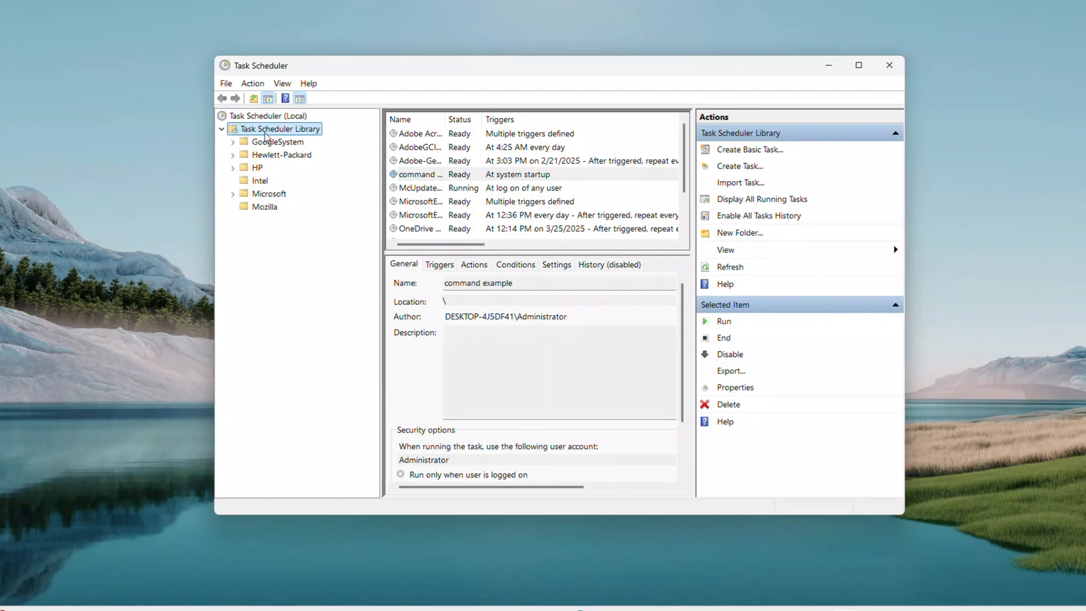
double_click(420, 174)
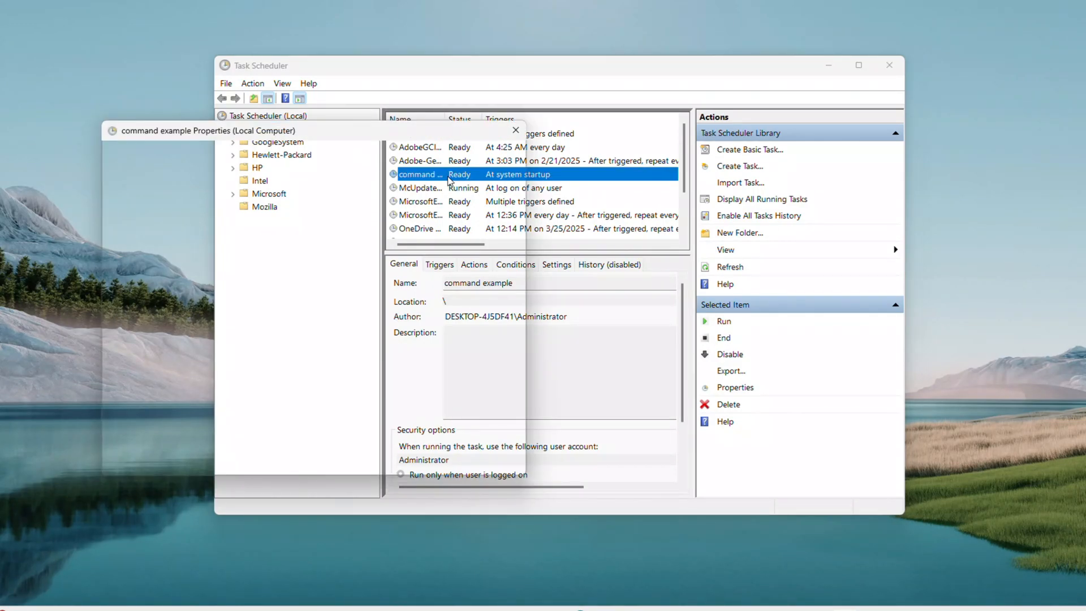